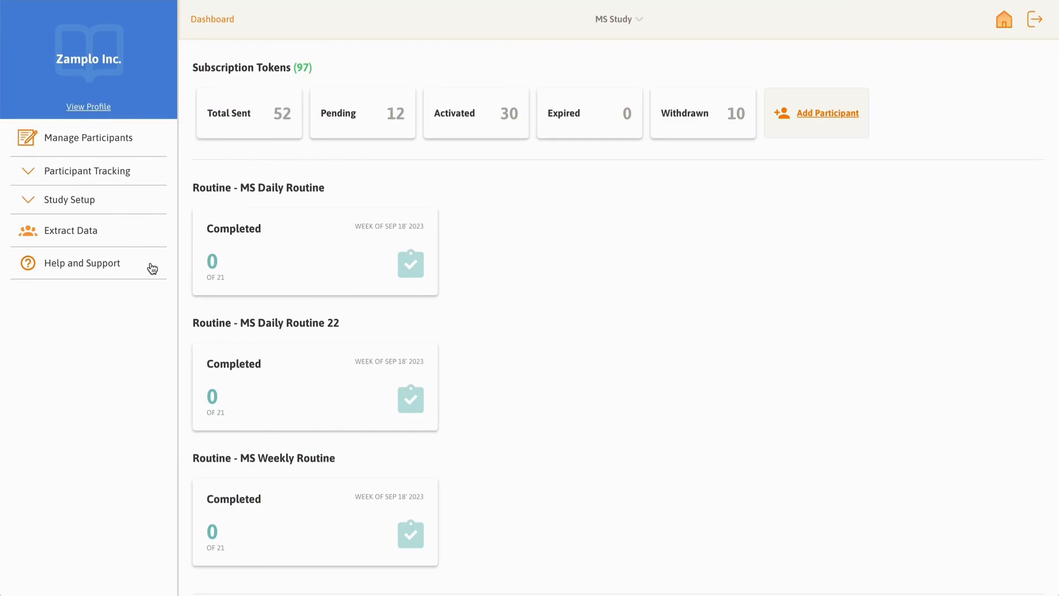
{"action": "mouse_move", "coordinate": [152, 167]}
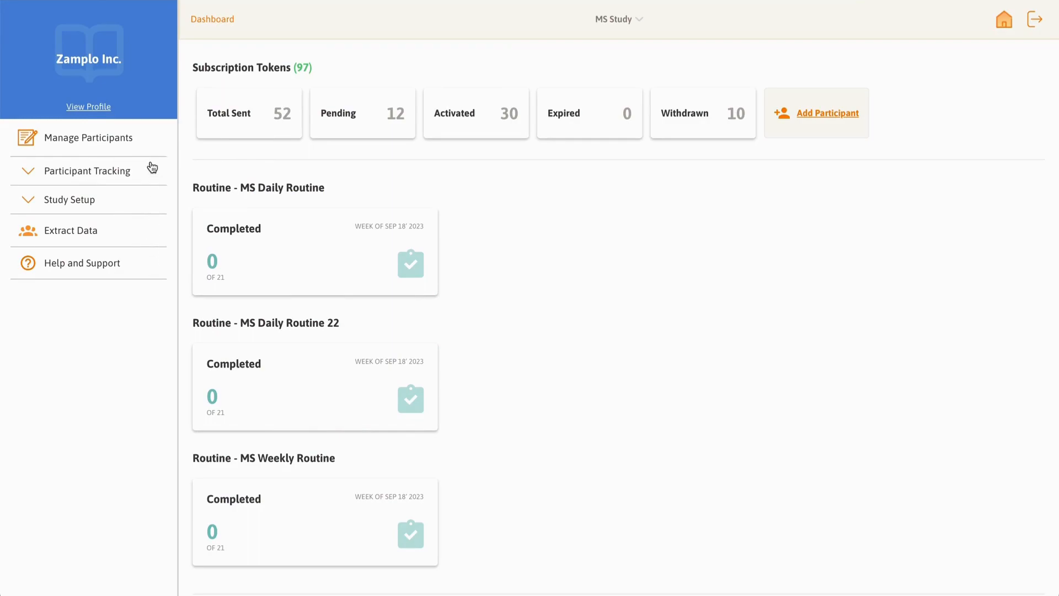
- View one participant's overview, return to the participant list, and expand Participant Tracking
{"action": "left_click", "coordinate": [88, 138]}
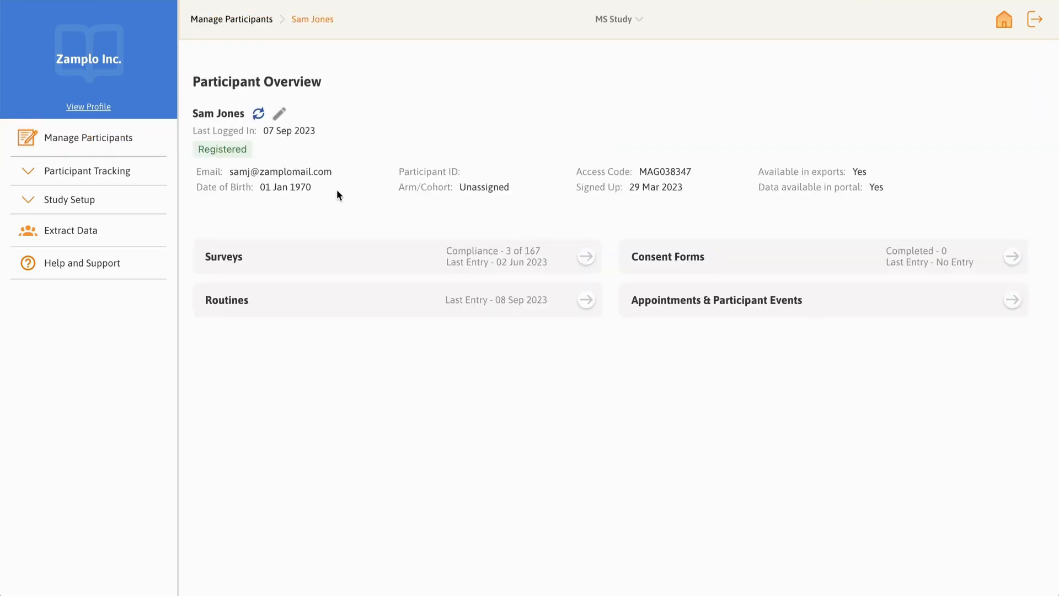
{"action": "left_click", "coordinate": [231, 19]}
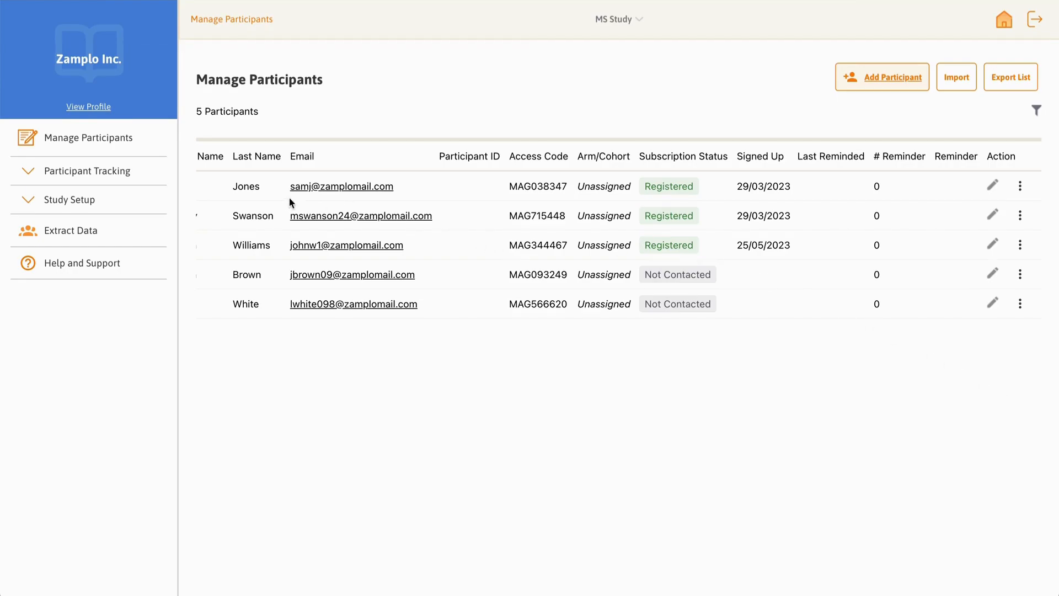
{"action": "left_click", "coordinate": [87, 171]}
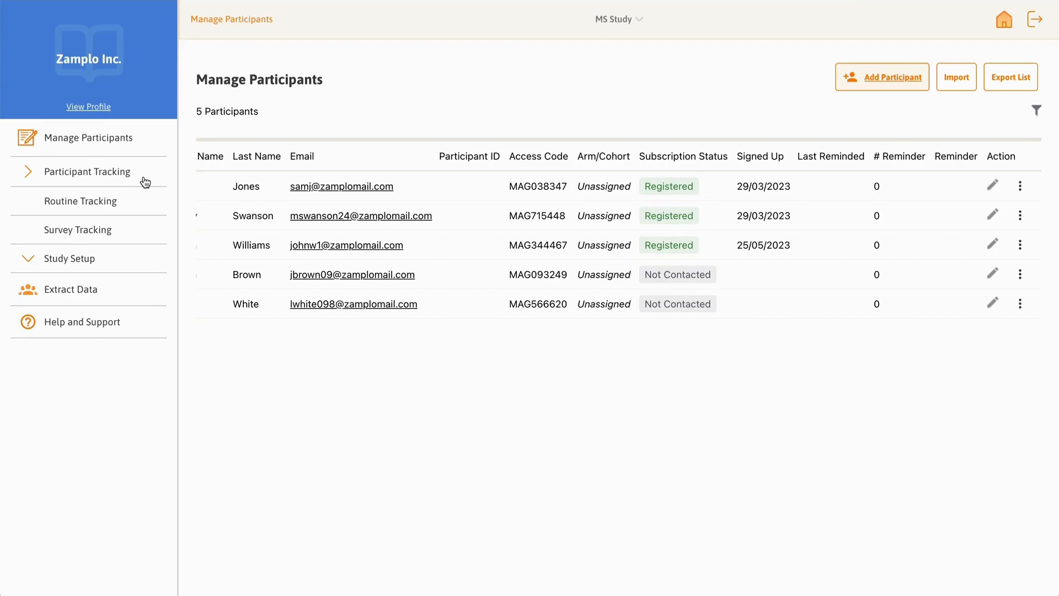
{"action": "mouse_move", "coordinate": [135, 204]}
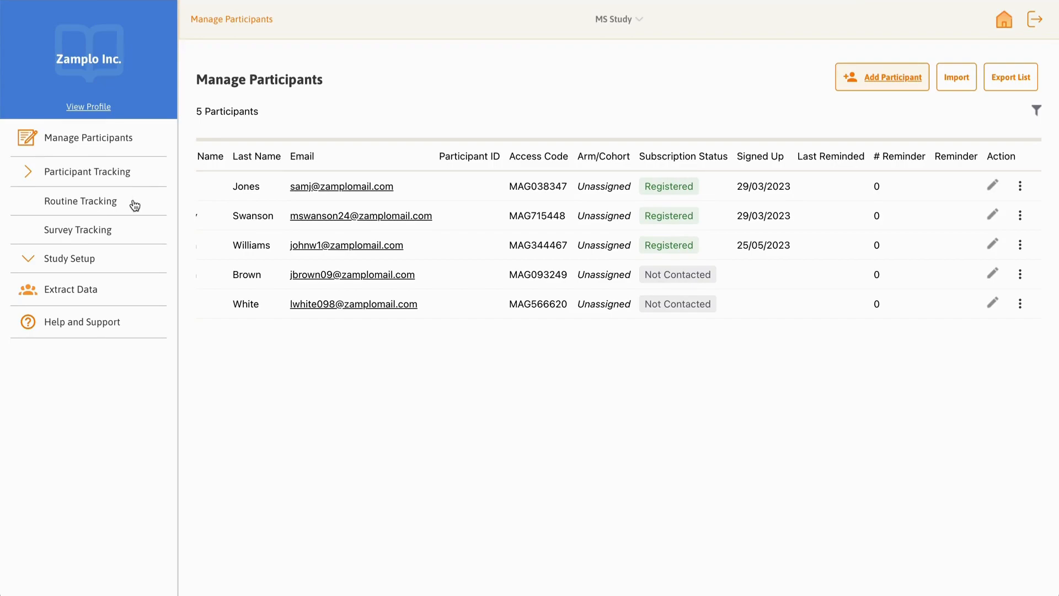
- Move from Routine Tracking to the MSIS-29 Survey Tracking page and scroll through compliance data
{"action": "left_click", "coordinate": [79, 202]}
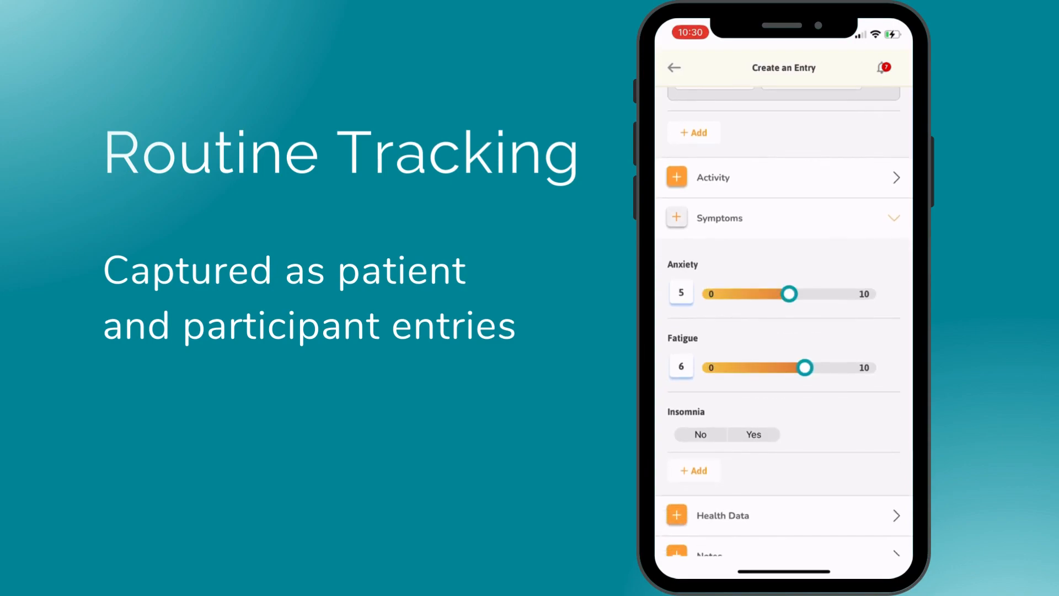
{"action": "left_click", "coordinate": [781, 440]}
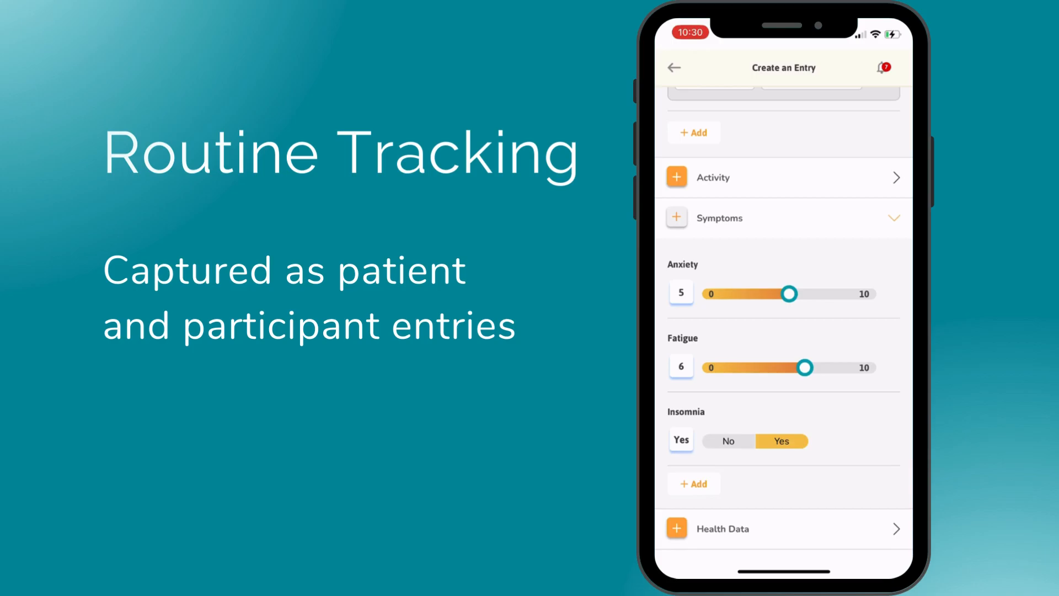
{"action": "scroll", "scroll_direction": "down", "scroll_amount": 3}
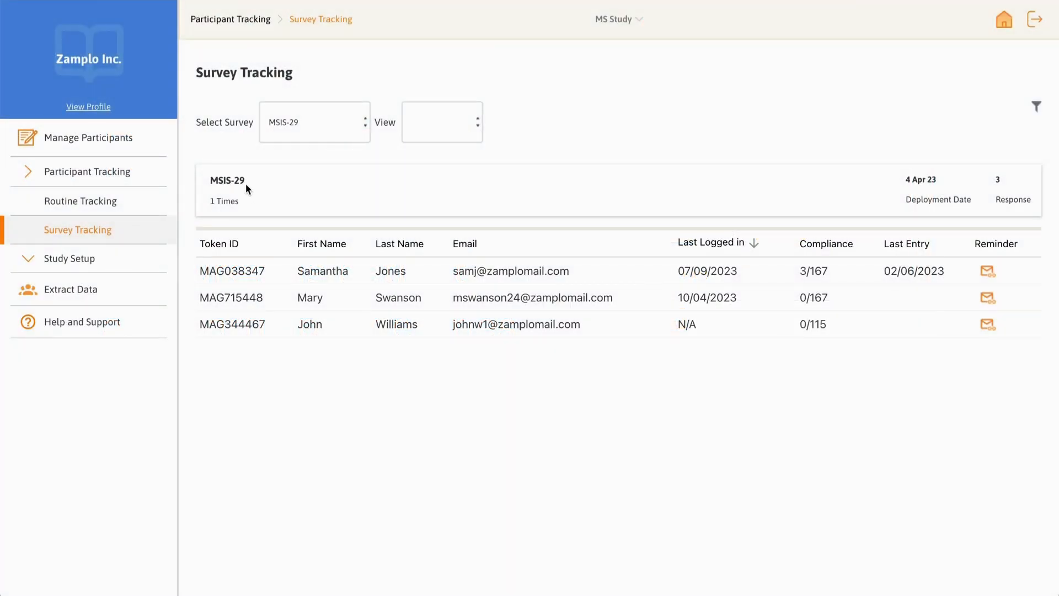
{"action": "mouse_move", "coordinate": [114, 266]}
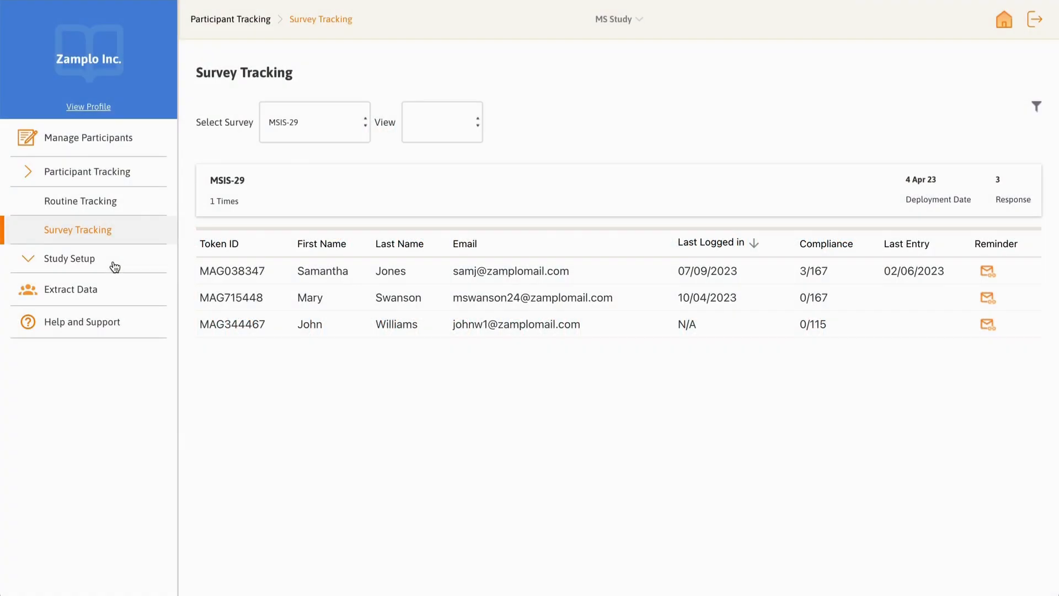
- Expand the Study Setup sidebar section to list Consent Forms, Routines and Surveys
{"action": "left_click", "coordinate": [68, 258]}
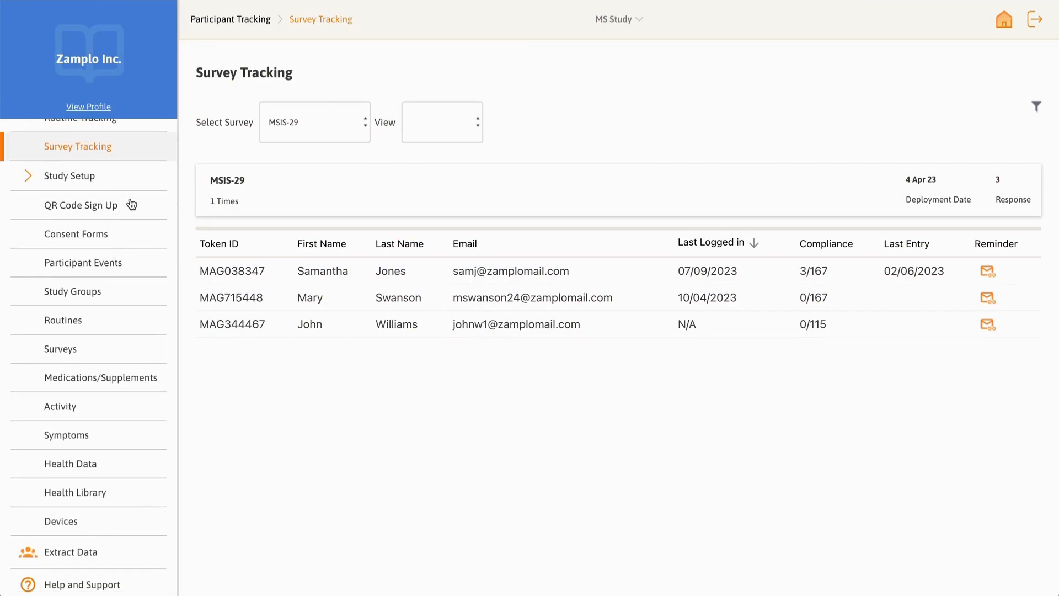
- View the Controlled Group QR sign-up code details without changes, then open Consent Forms
{"action": "left_click", "coordinate": [81, 205]}
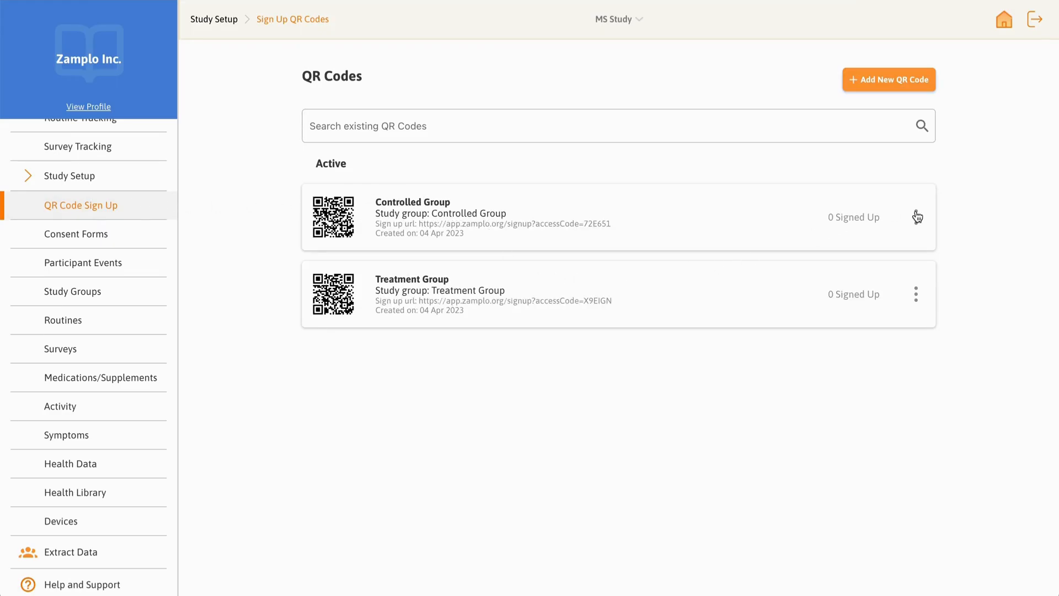
{"action": "left_click", "coordinate": [916, 217]}
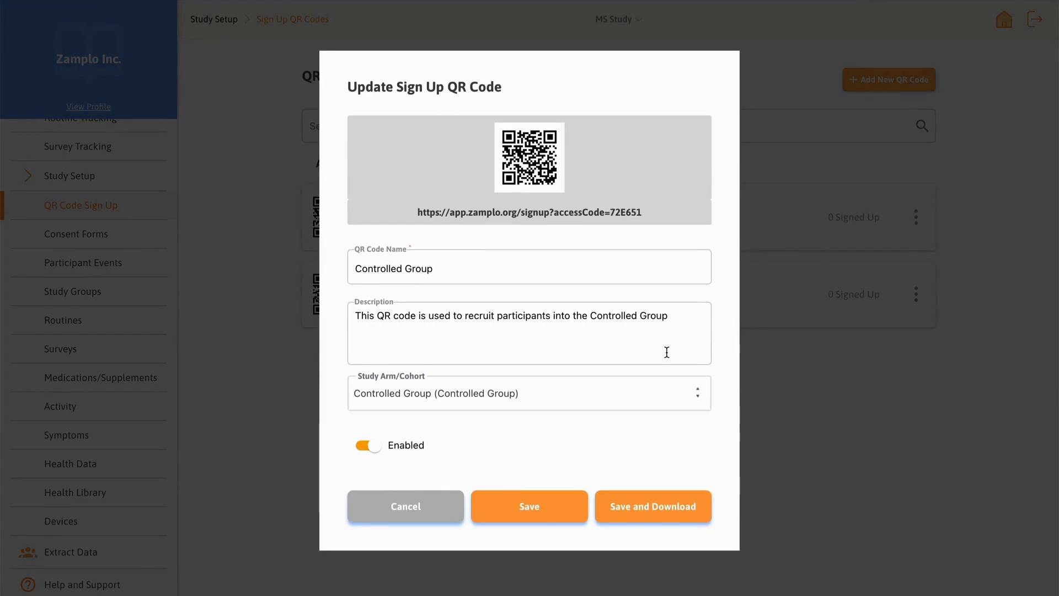
{"action": "left_click", "coordinate": [529, 505]}
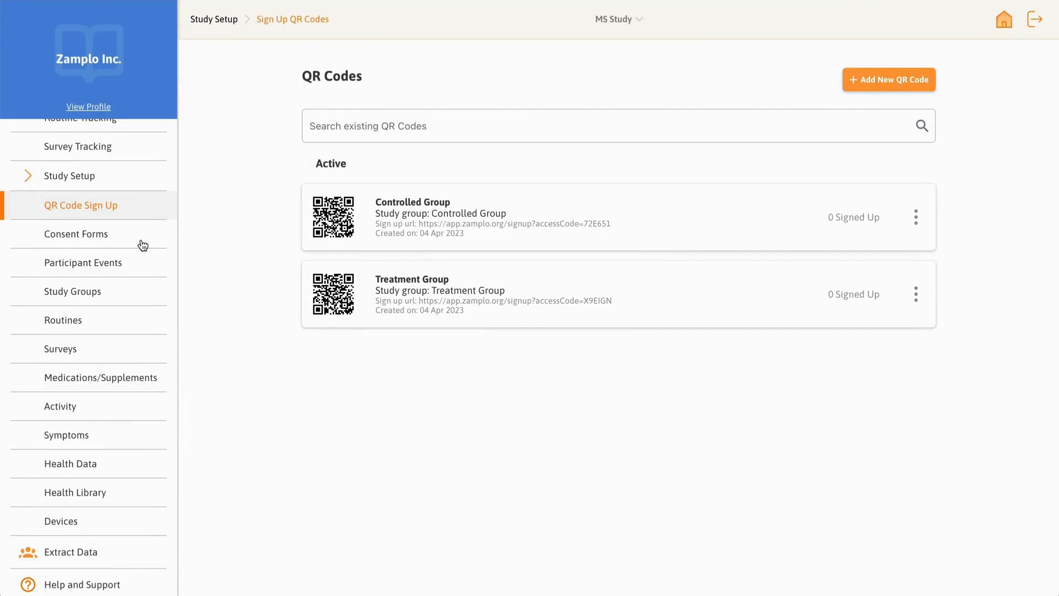
{"action": "left_click", "coordinate": [75, 233]}
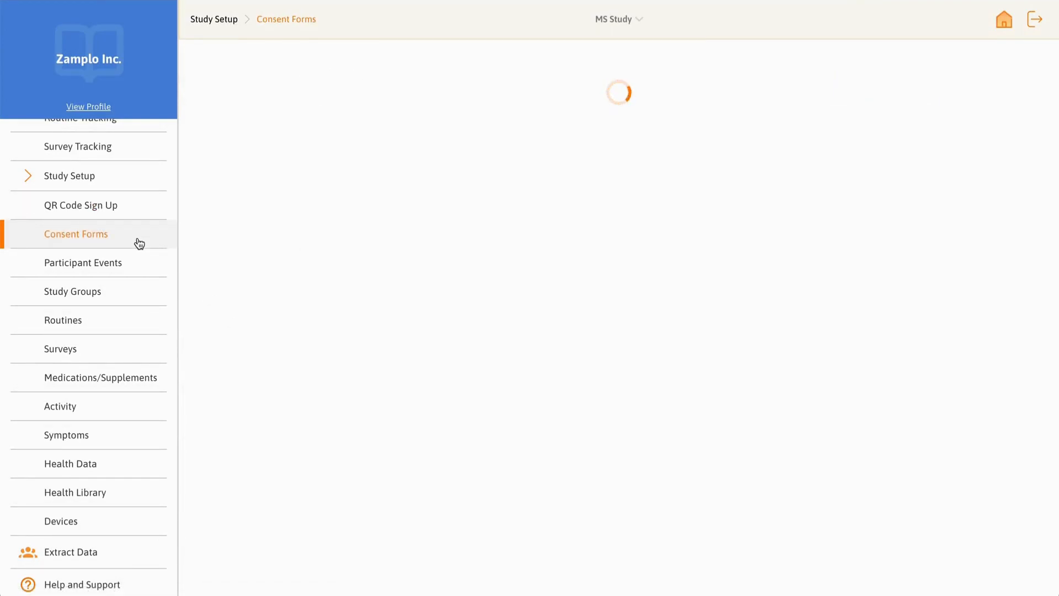
- Review and save the Informed Consent Form - Study Participation draft, then open Participant Events
{"action": "left_click", "coordinate": [75, 234]}
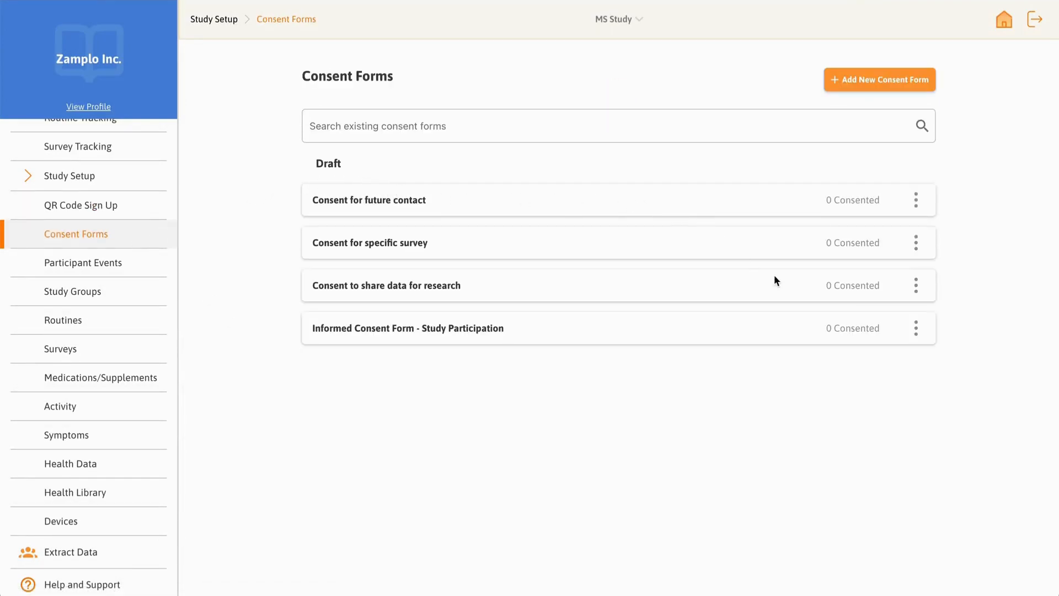
{"action": "left_click", "coordinate": [408, 328]}
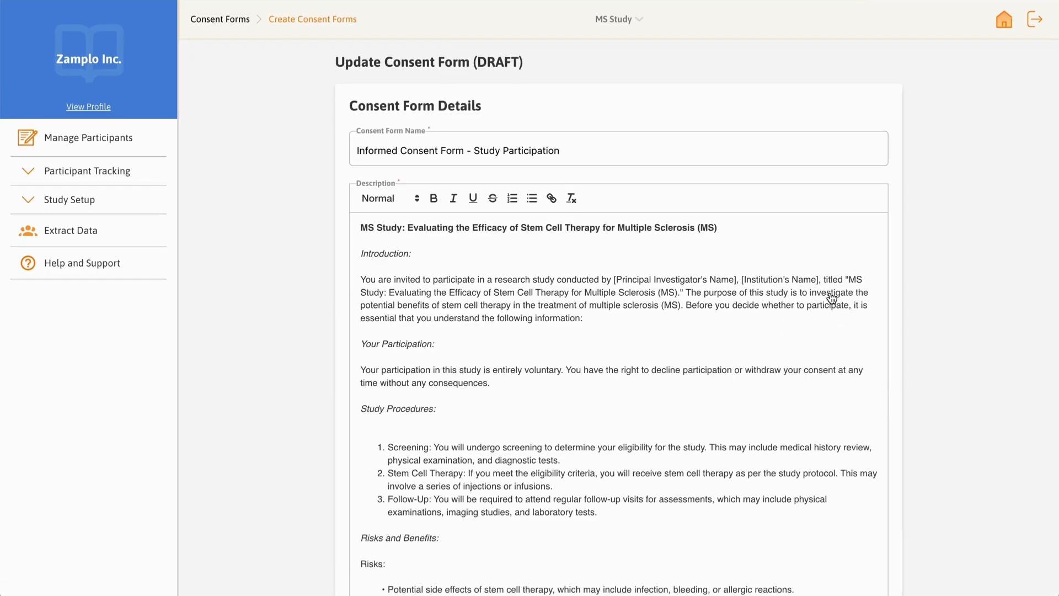
{"action": "scroll", "scroll_direction": "down", "scroll_amount": 3}
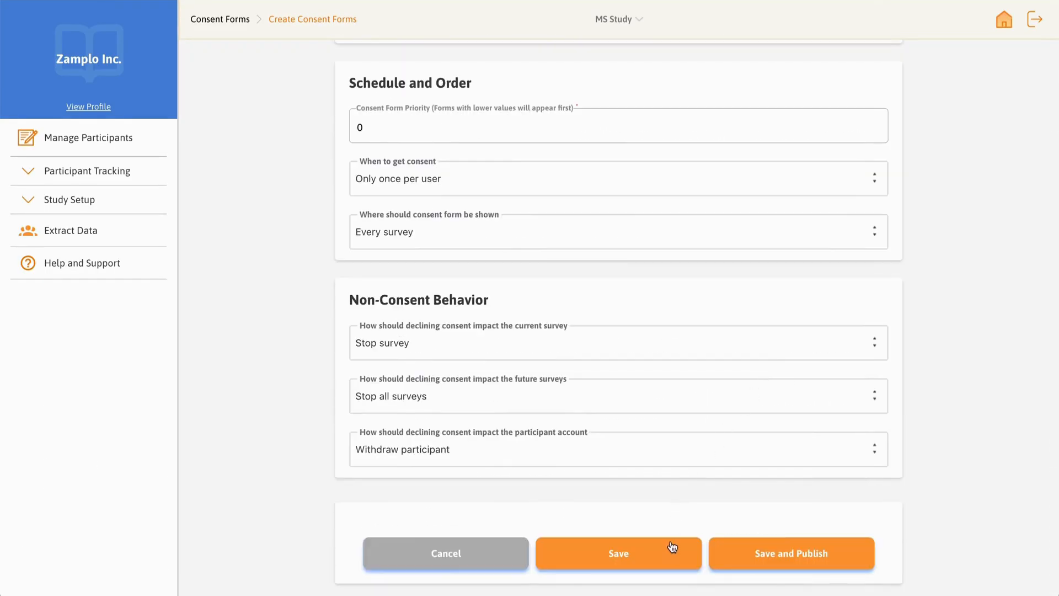
{"action": "left_click", "coordinate": [618, 554]}
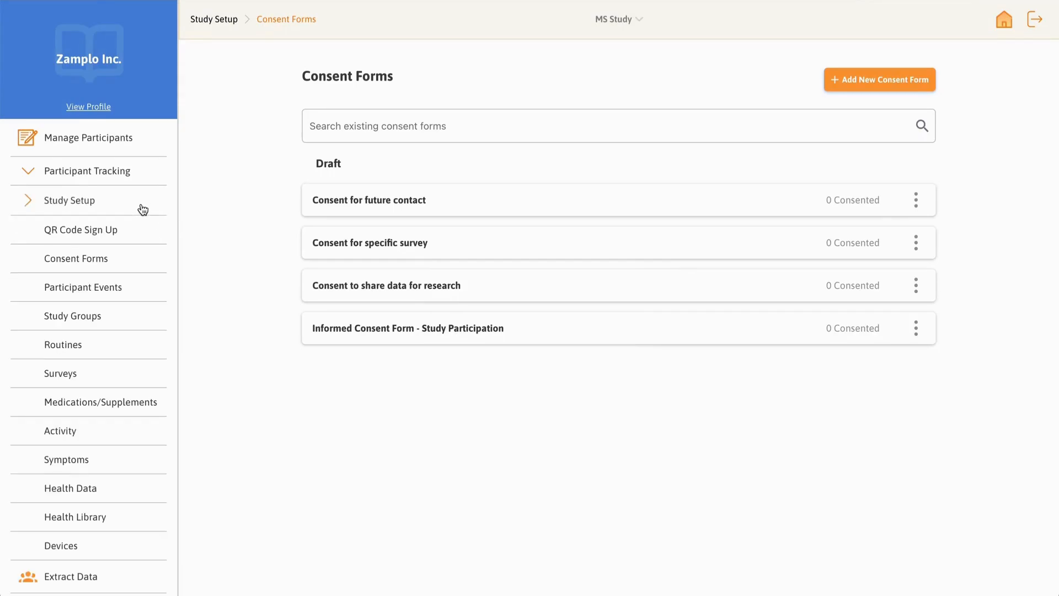
{"action": "left_click", "coordinate": [82, 287]}
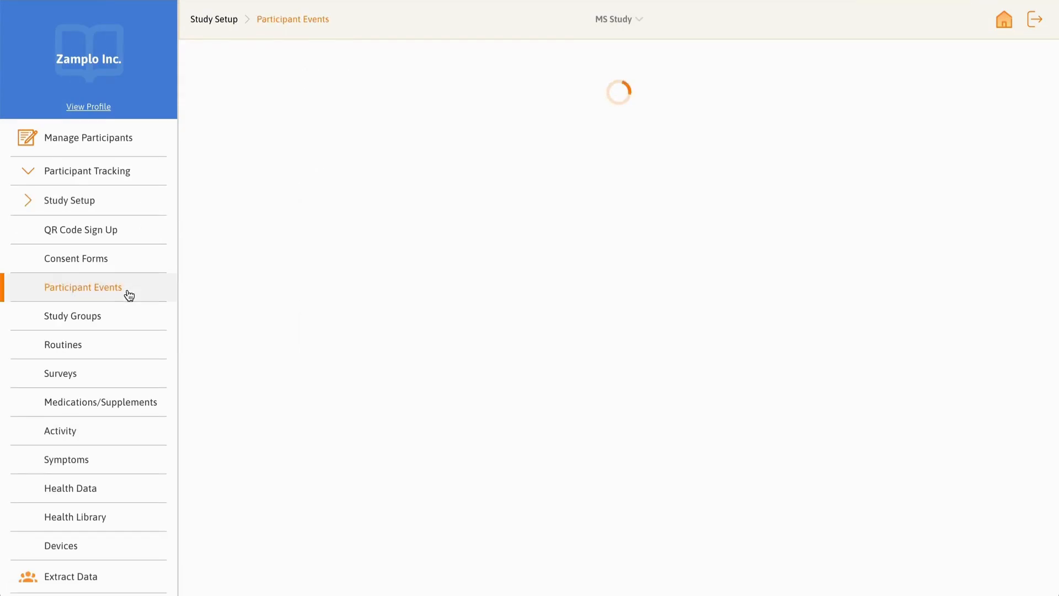
- Inspect the Baseline event in Update Participant Event, cancel, then open Study Groups
{"action": "left_click", "coordinate": [83, 287]}
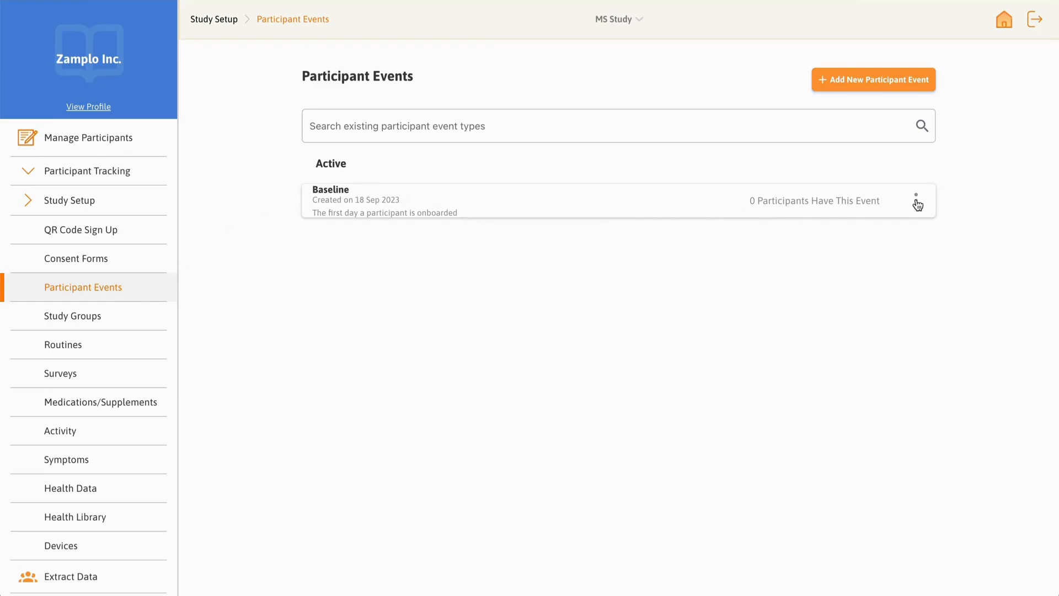
{"action": "left_click", "coordinate": [916, 201]}
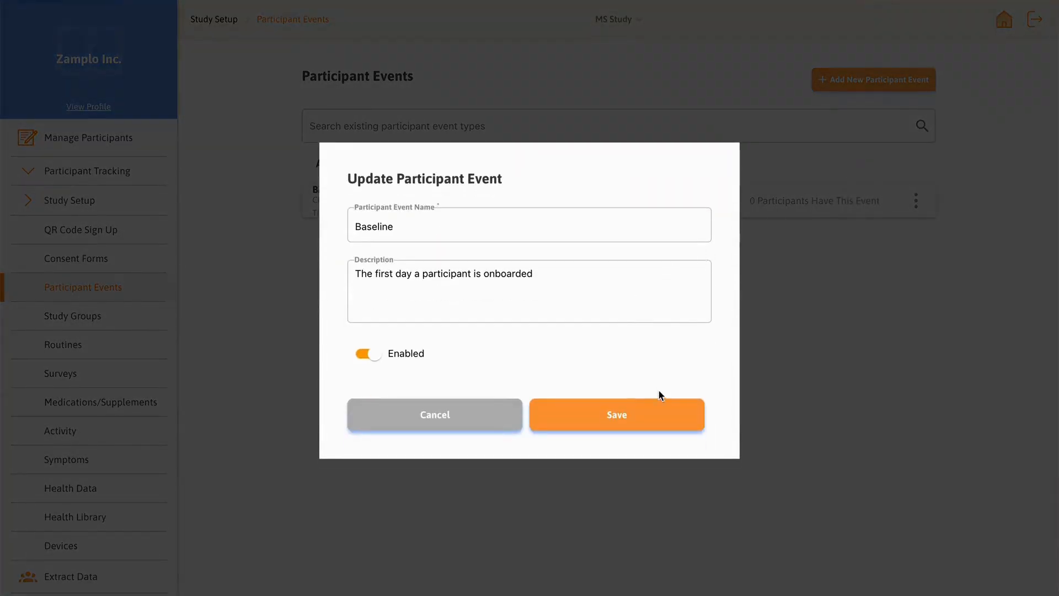
{"action": "left_click", "coordinate": [616, 415]}
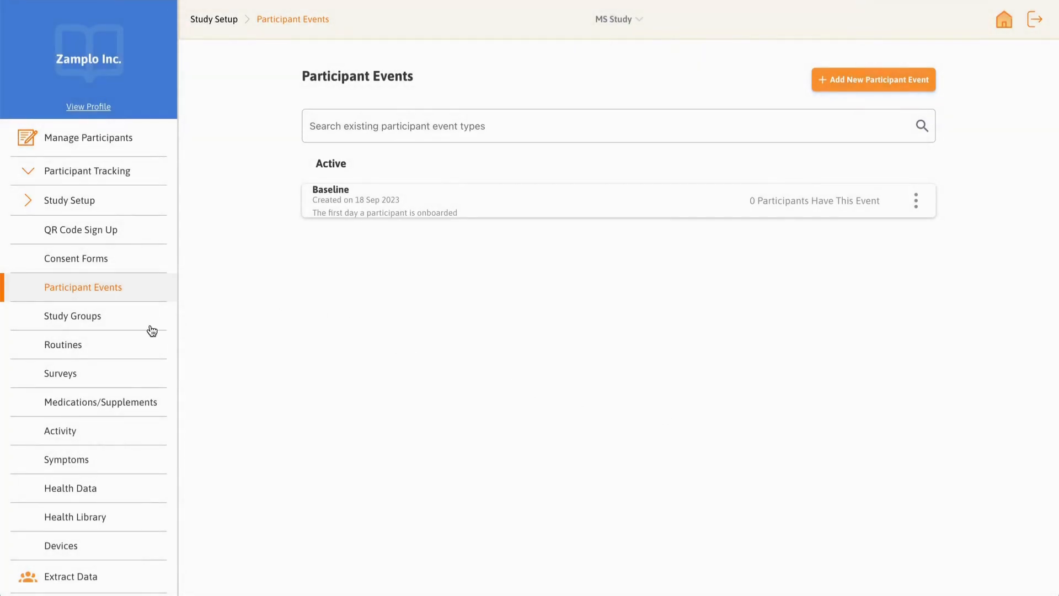
{"action": "left_click", "coordinate": [72, 316]}
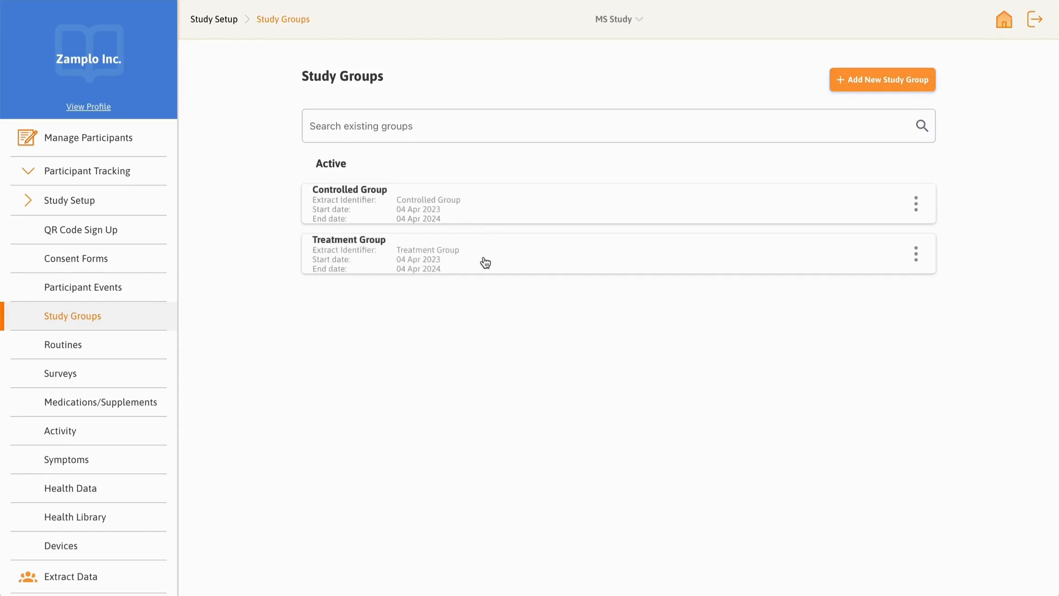
- Browse the Surveys list, briefly opening the Copy of MSIS-29 draft's edit screen
{"action": "left_click", "coordinate": [60, 373]}
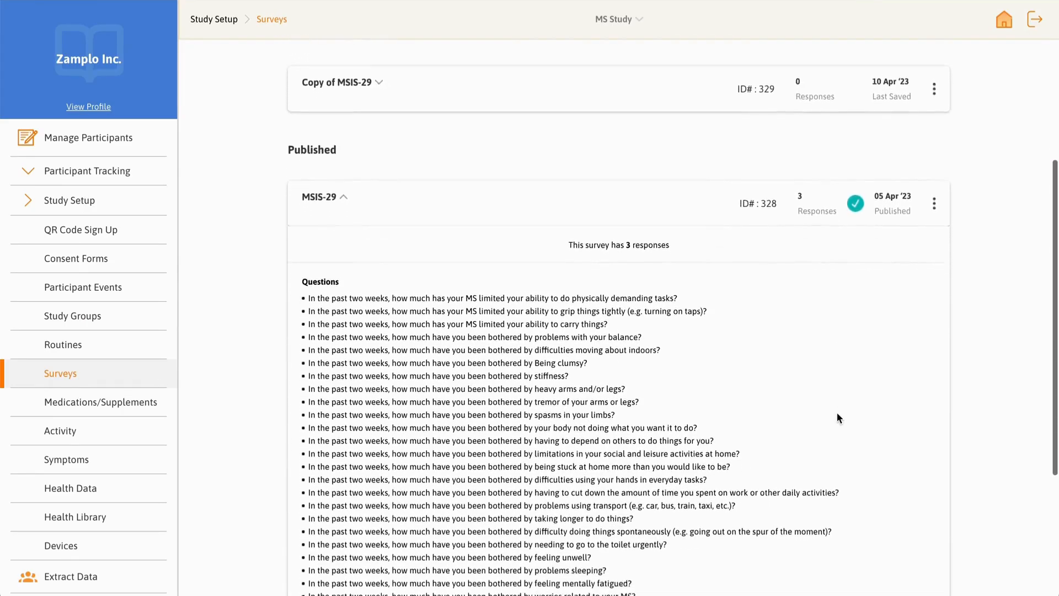
{"action": "scroll", "scroll_direction": "down", "scroll_amount": 3}
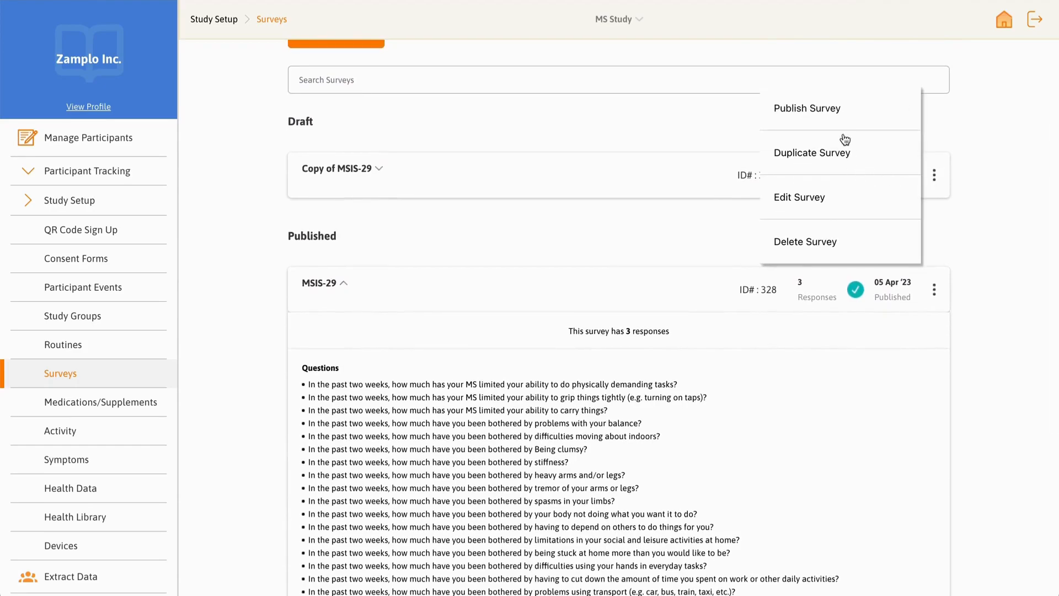
{"action": "left_click", "coordinate": [800, 196]}
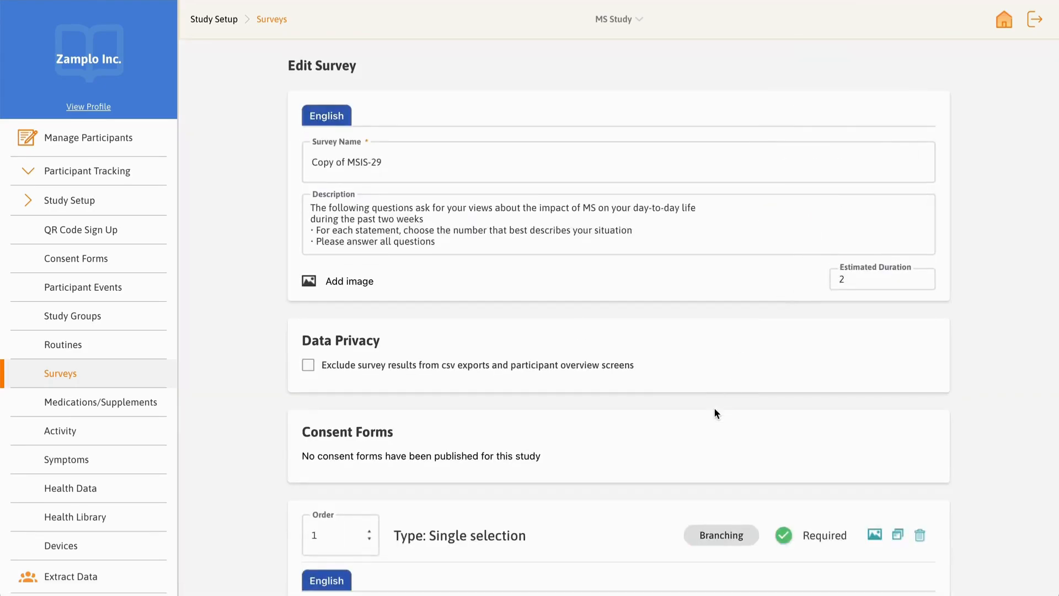
{"action": "scroll", "scroll_direction": "down", "scroll_amount": 3}
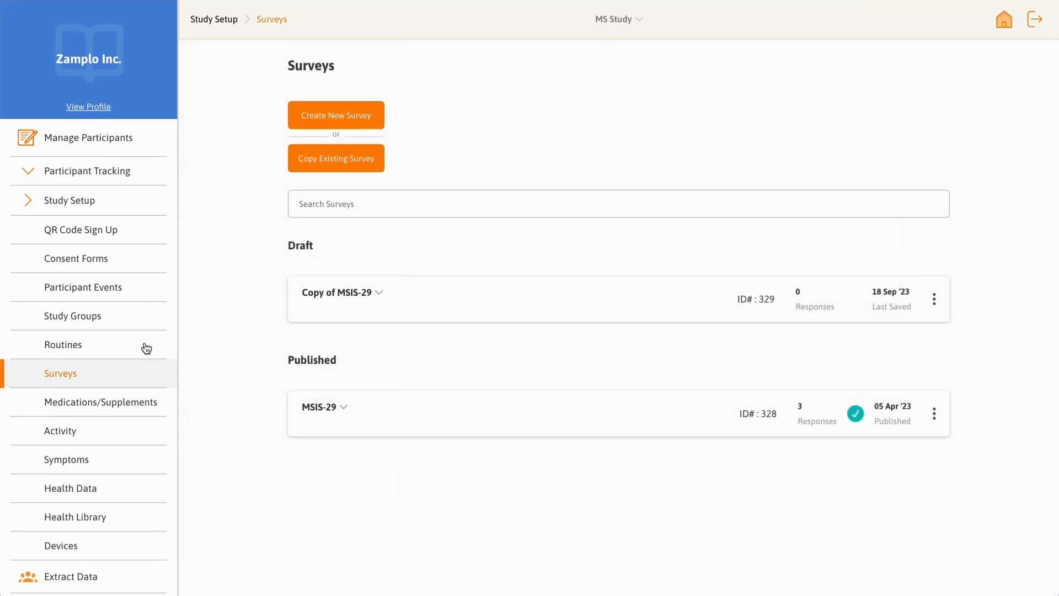
- Add a 15-minute Yoga activity to MS Daily Medication and Supplement and save
{"action": "left_click", "coordinate": [63, 345]}
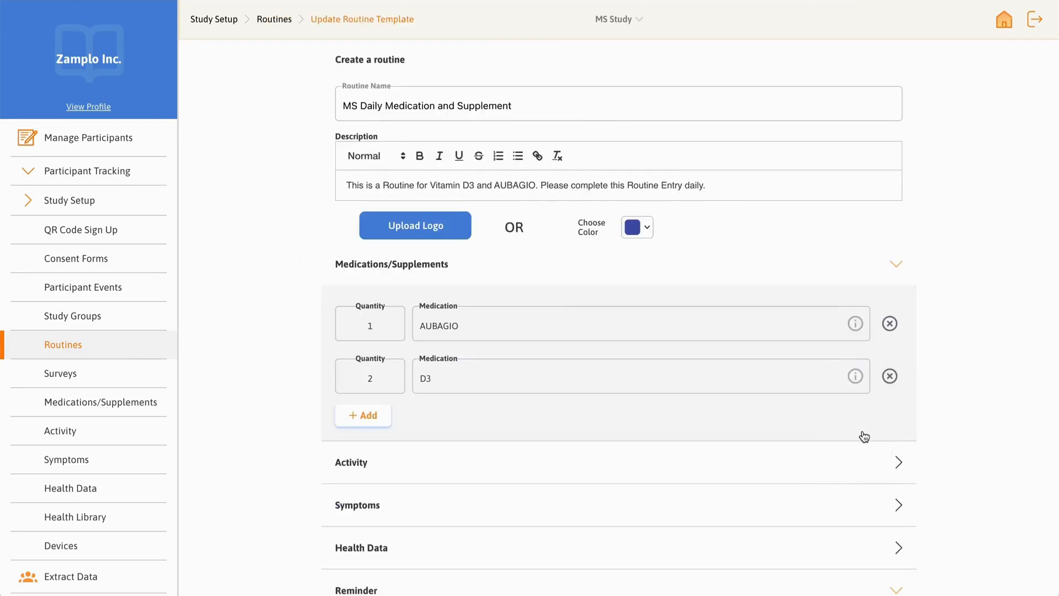
{"action": "scroll", "scroll_direction": "down", "scroll_amount": 3}
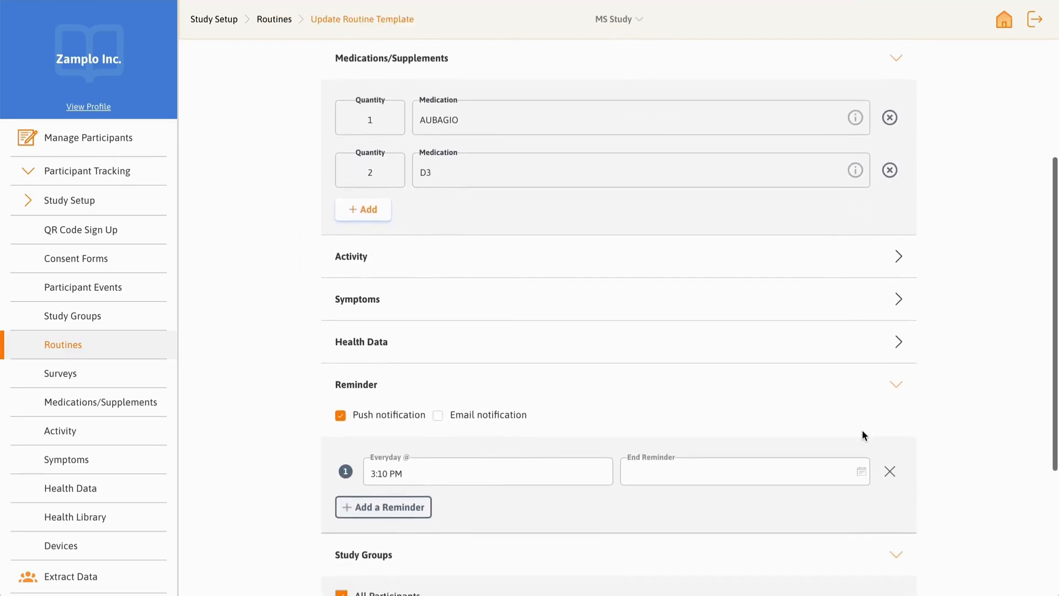
{"action": "left_click", "coordinate": [351, 256]}
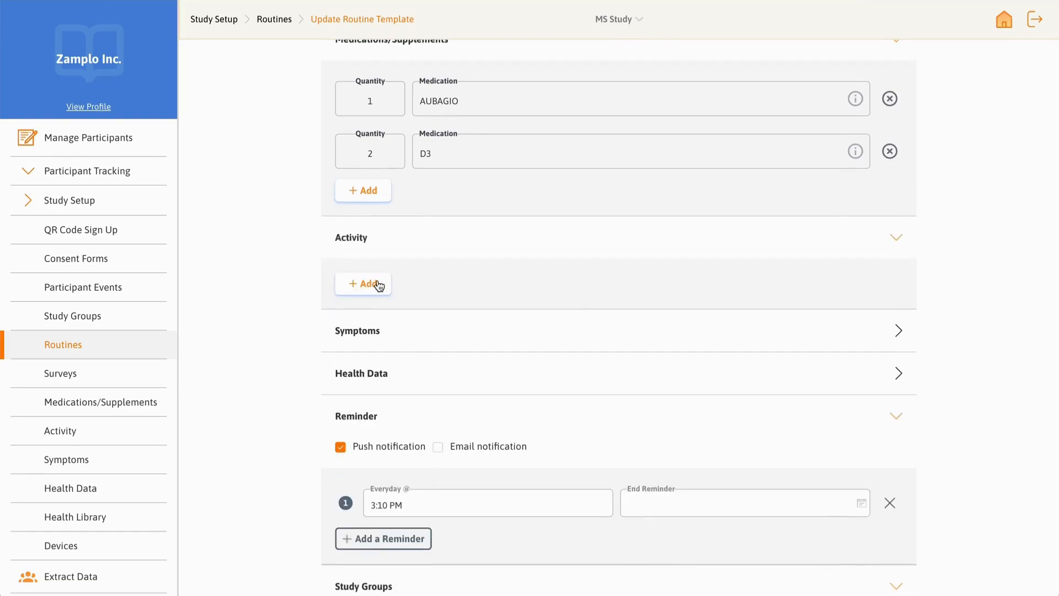
{"action": "left_click", "coordinate": [363, 283]}
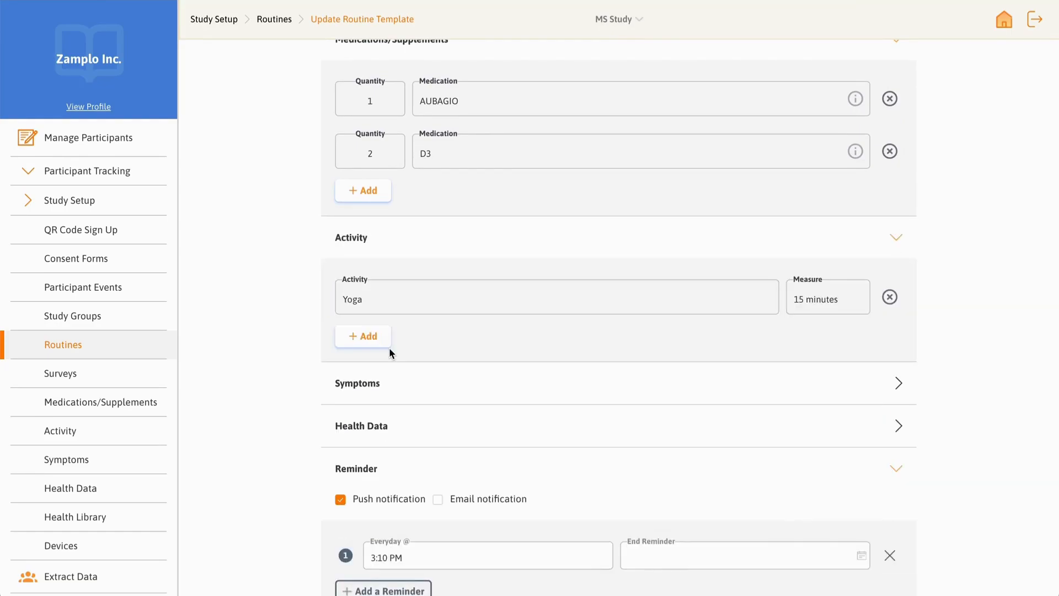
{"action": "scroll", "scroll_direction": "down", "scroll_amount": 3}
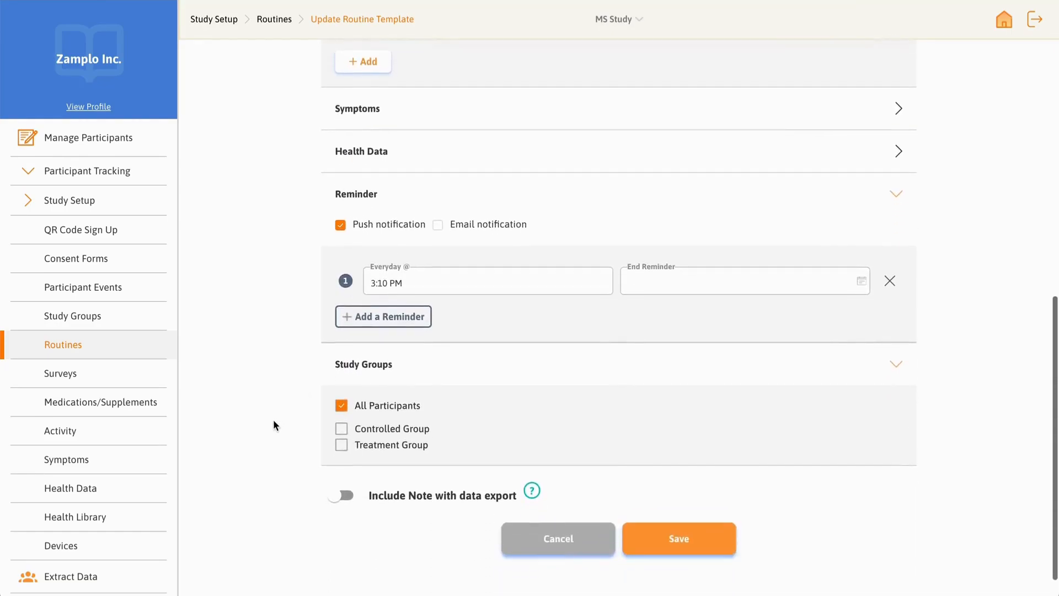
{"action": "scroll", "scroll_direction": "down", "scroll_amount": 3}
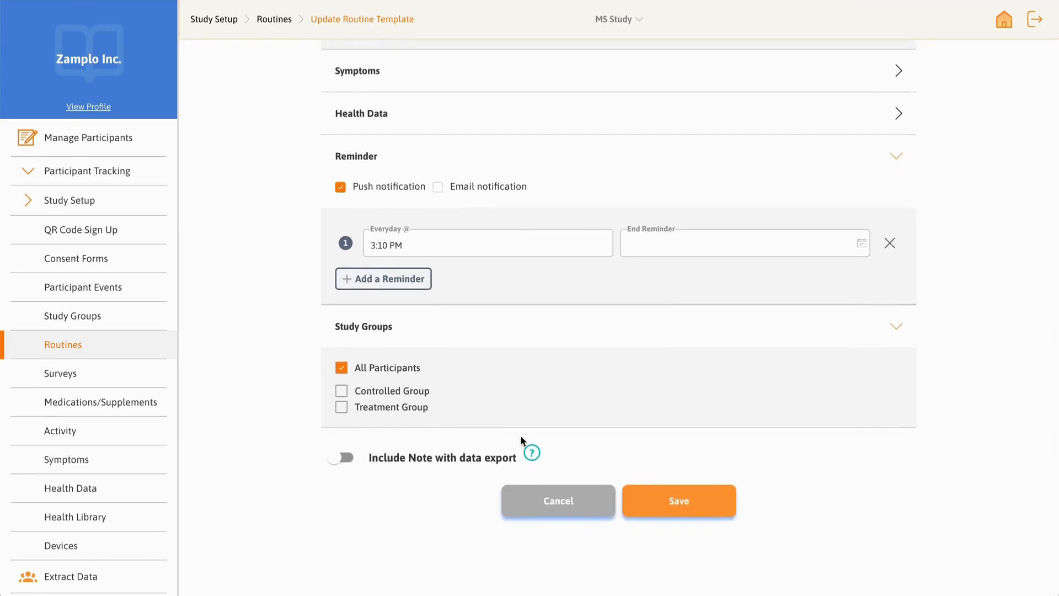
{"action": "left_click", "coordinate": [678, 500]}
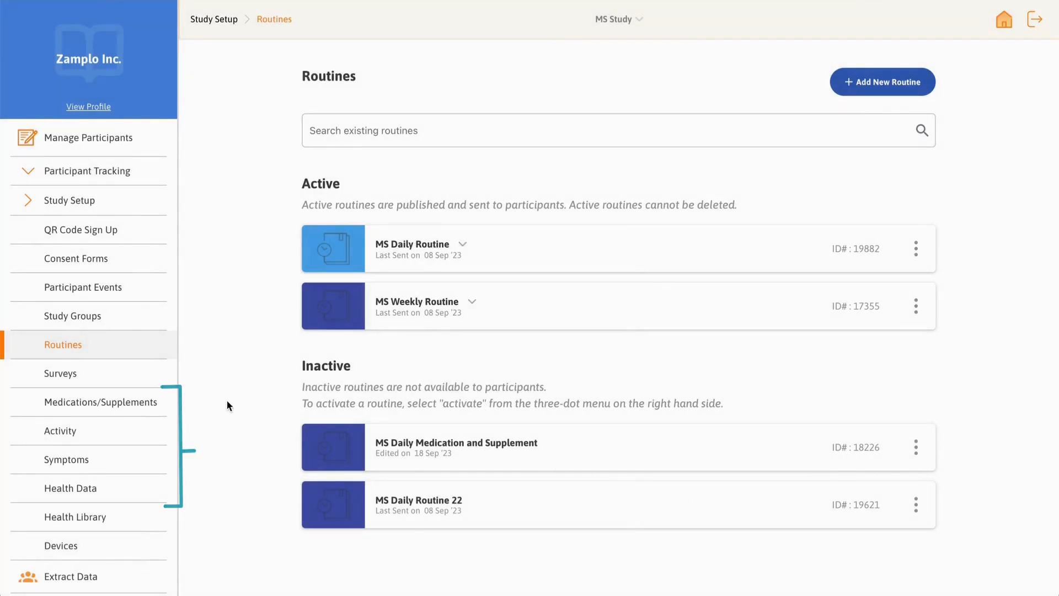
{"action": "mouse_move", "coordinate": [102, 438]}
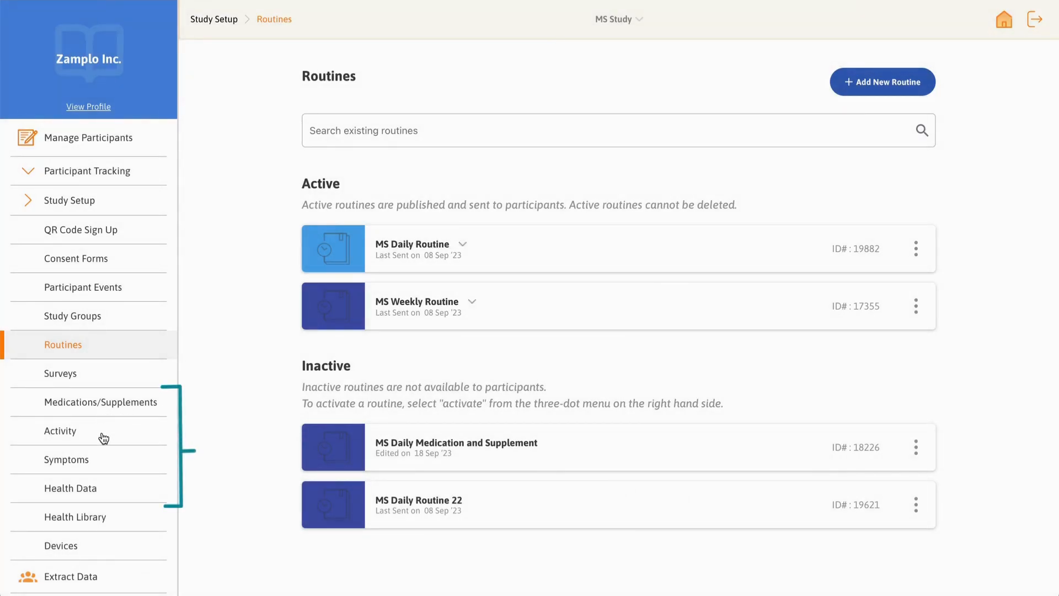
{"action": "mouse_move", "coordinate": [101, 488]}
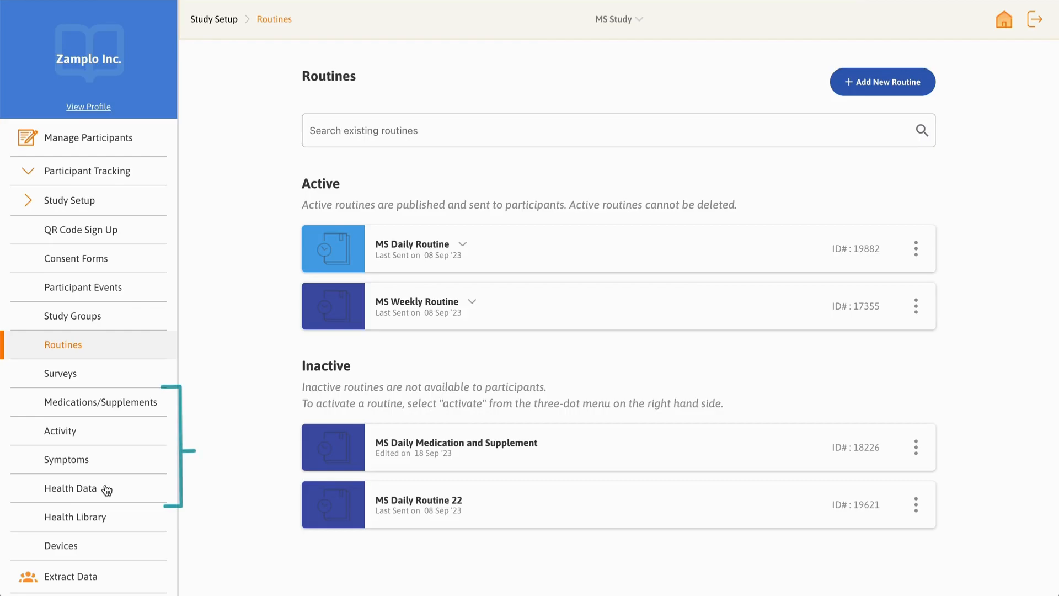
{"action": "mouse_move", "coordinate": [114, 514]}
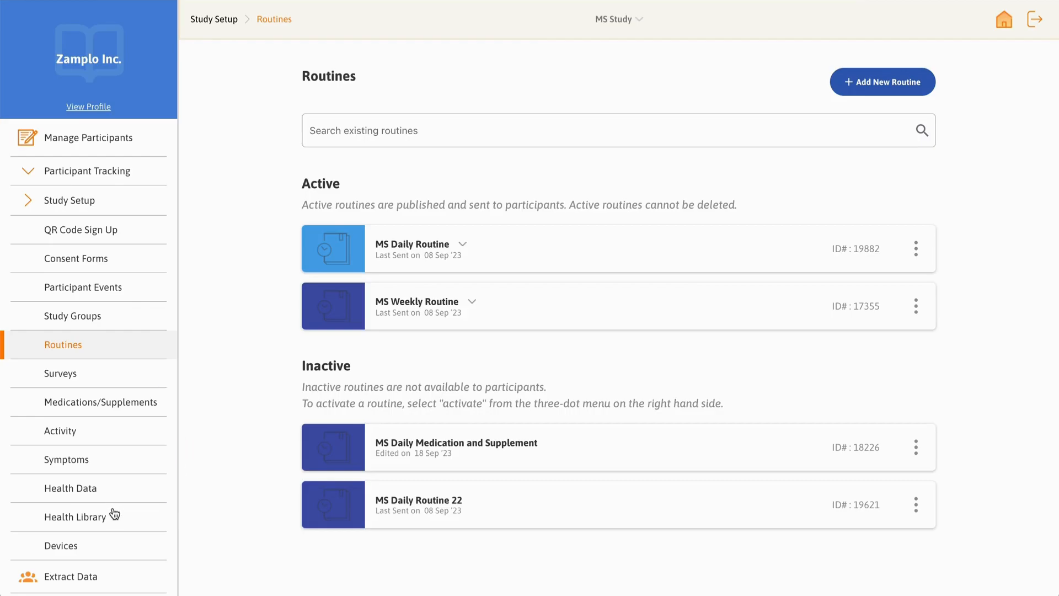
- Open the Health Library listing four private MS resources
{"action": "left_click", "coordinate": [75, 516]}
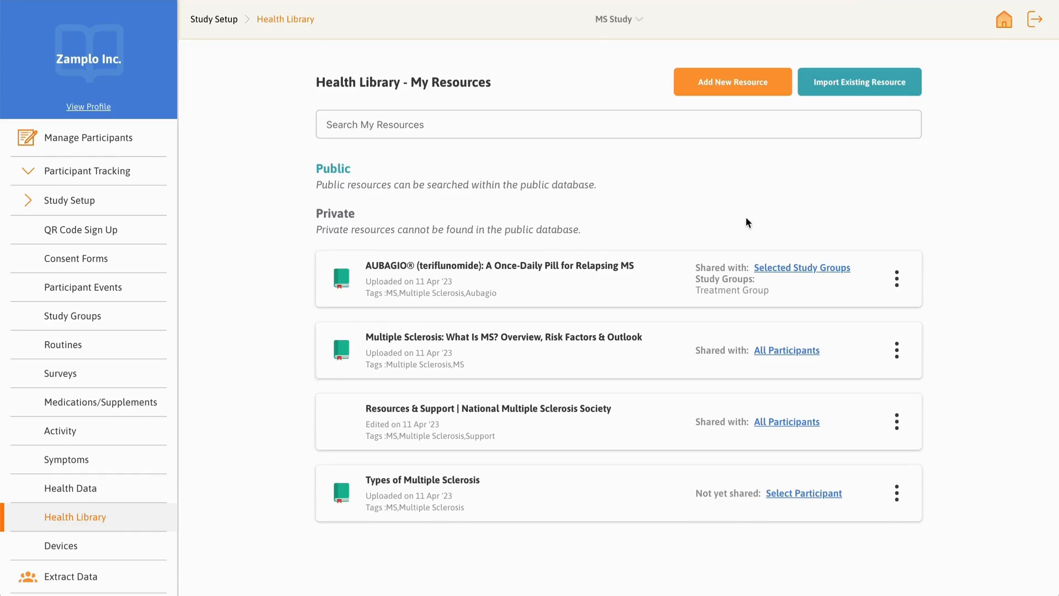
- Edit 'Multiple Sclerosis: What Is MS?' to share with Controlled Group only, and save
{"action": "left_click", "coordinate": [897, 350]}
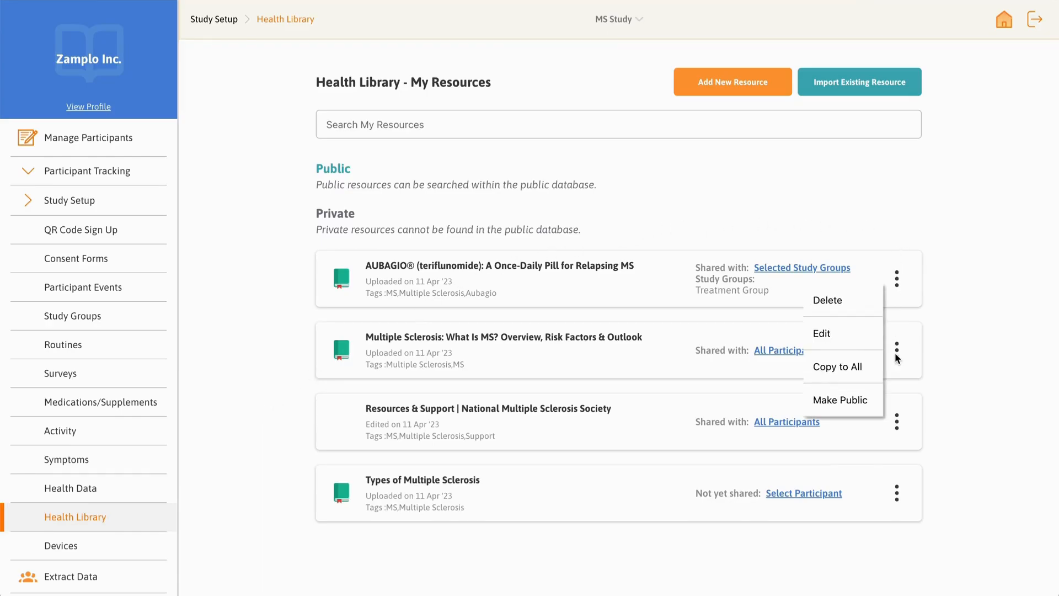
{"action": "left_click", "coordinate": [822, 334]}
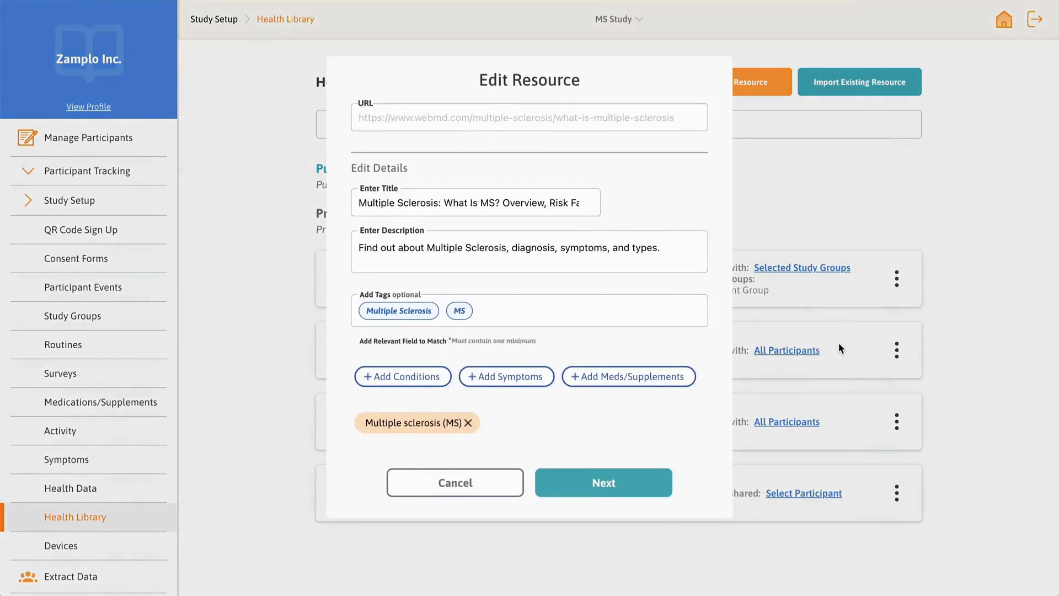
{"action": "mouse_move", "coordinate": [628, 464]}
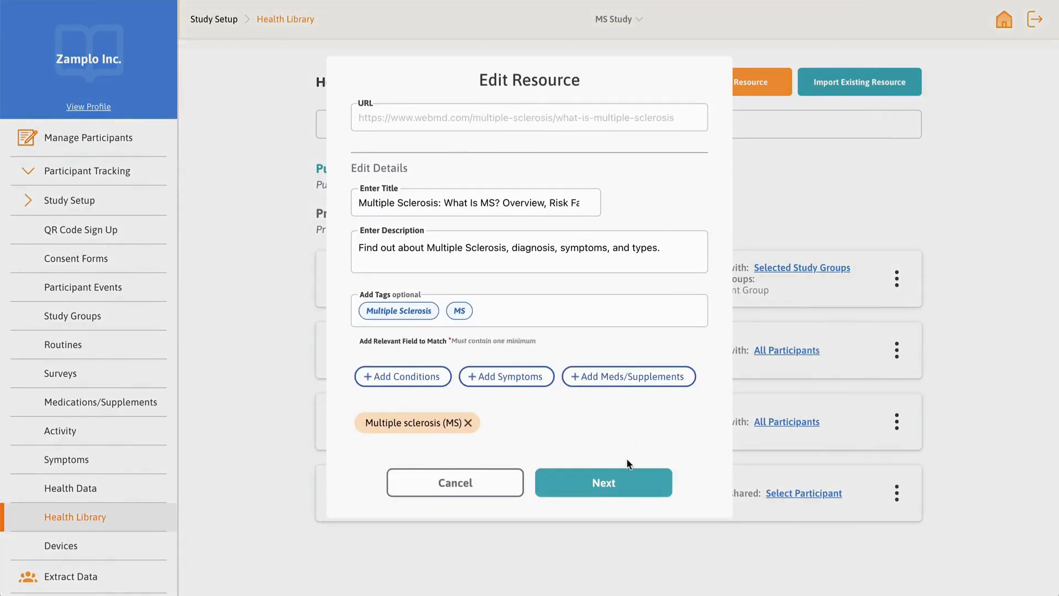
{"action": "left_click", "coordinate": [602, 482]}
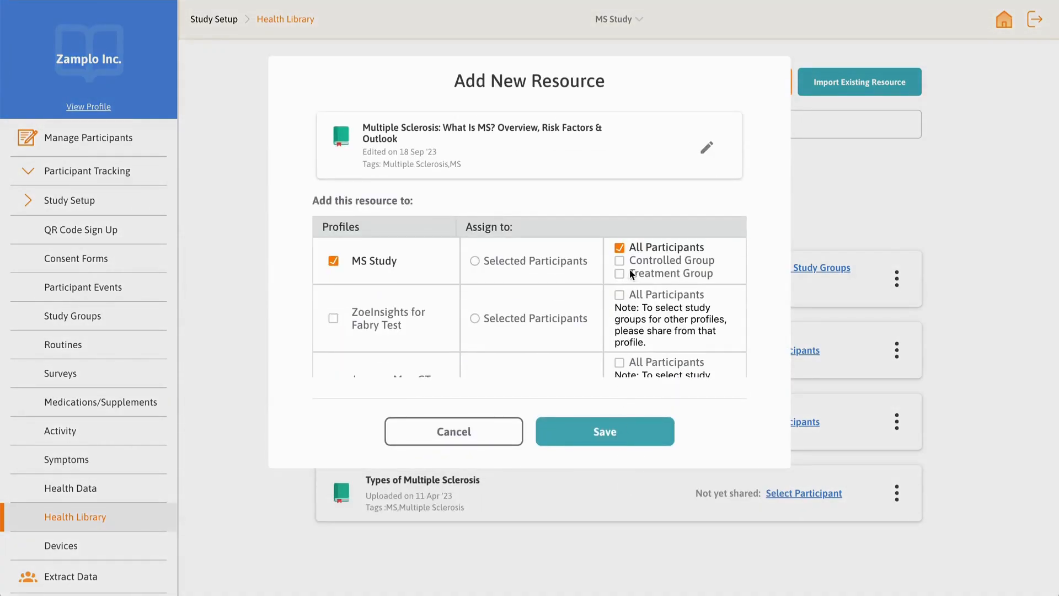
{"action": "left_click", "coordinate": [619, 260]}
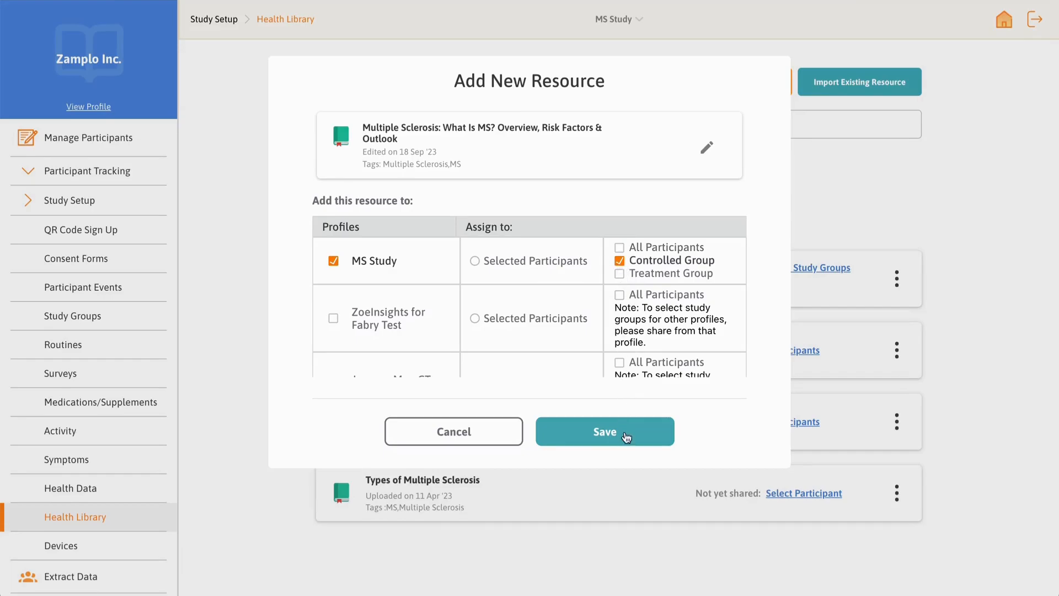
{"action": "left_click", "coordinate": [604, 431]}
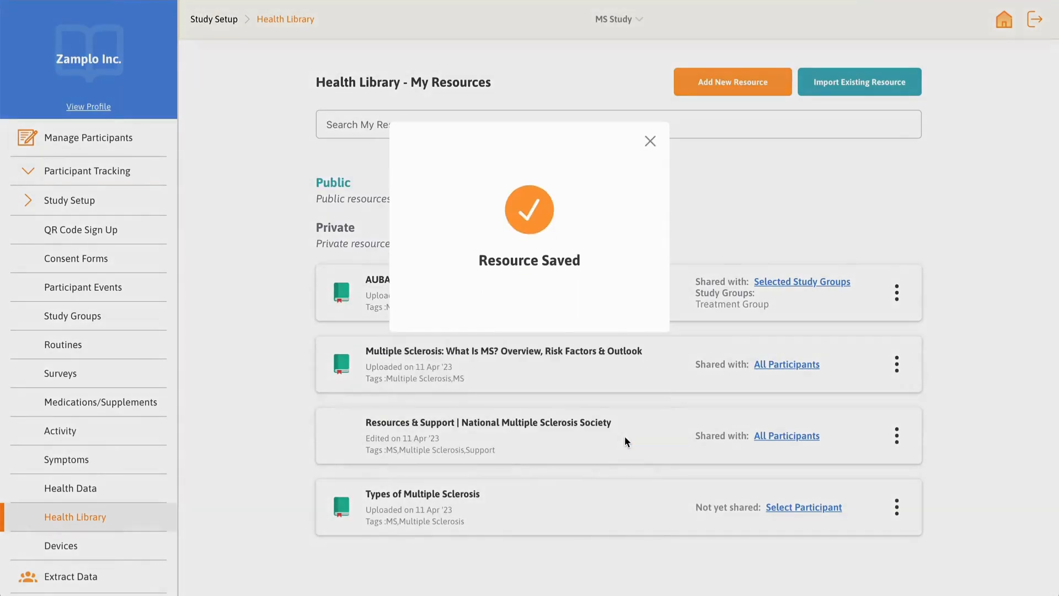
{"action": "left_click", "coordinate": [60, 545]}
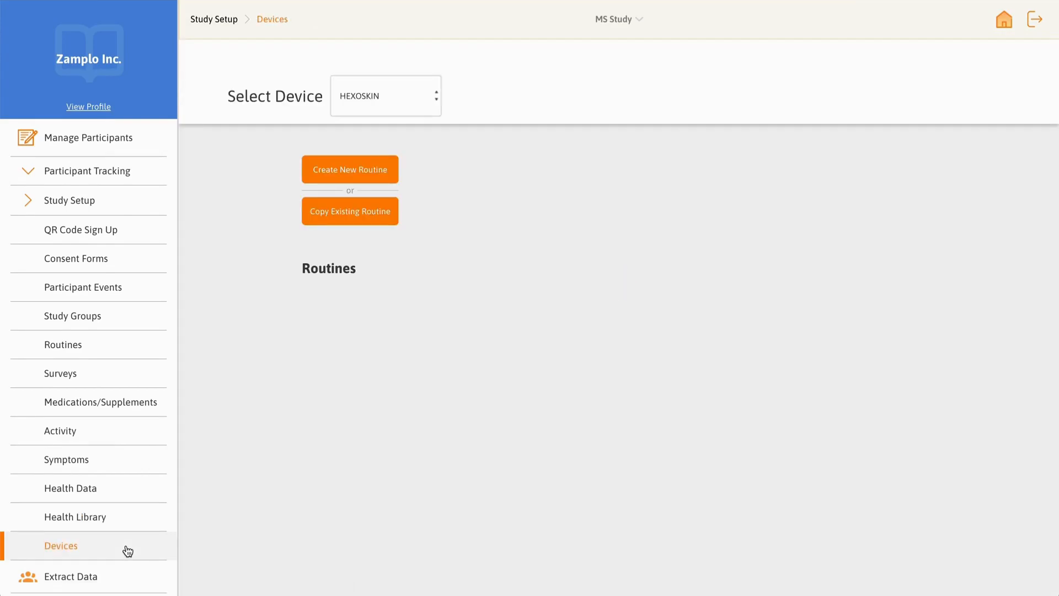
- View the HEXOSKIN Devices page, then go to the empty Extract Data page
{"action": "left_click", "coordinate": [350, 169]}
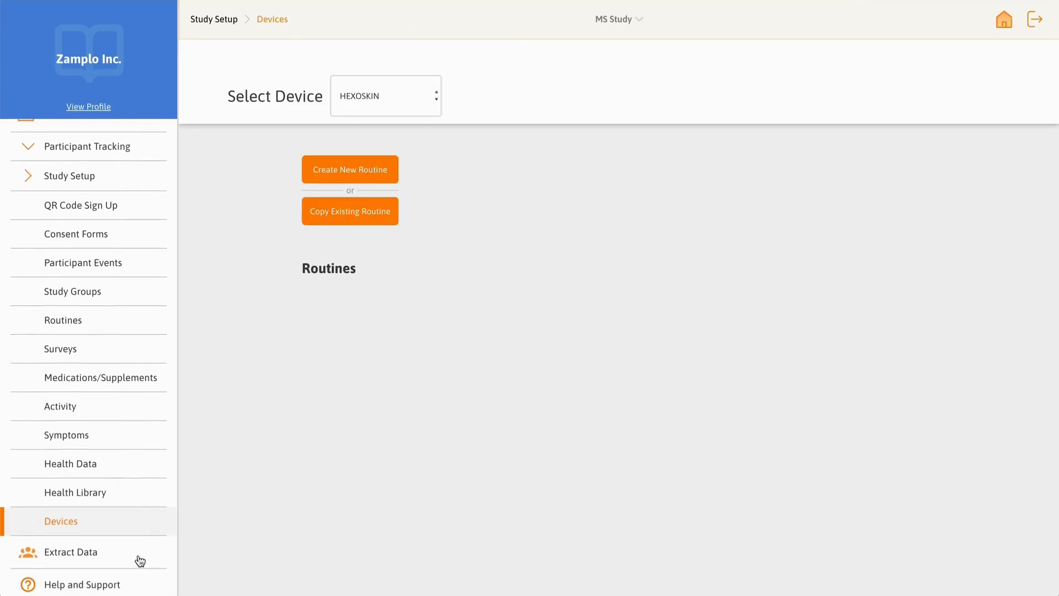
{"action": "left_click", "coordinate": [70, 552]}
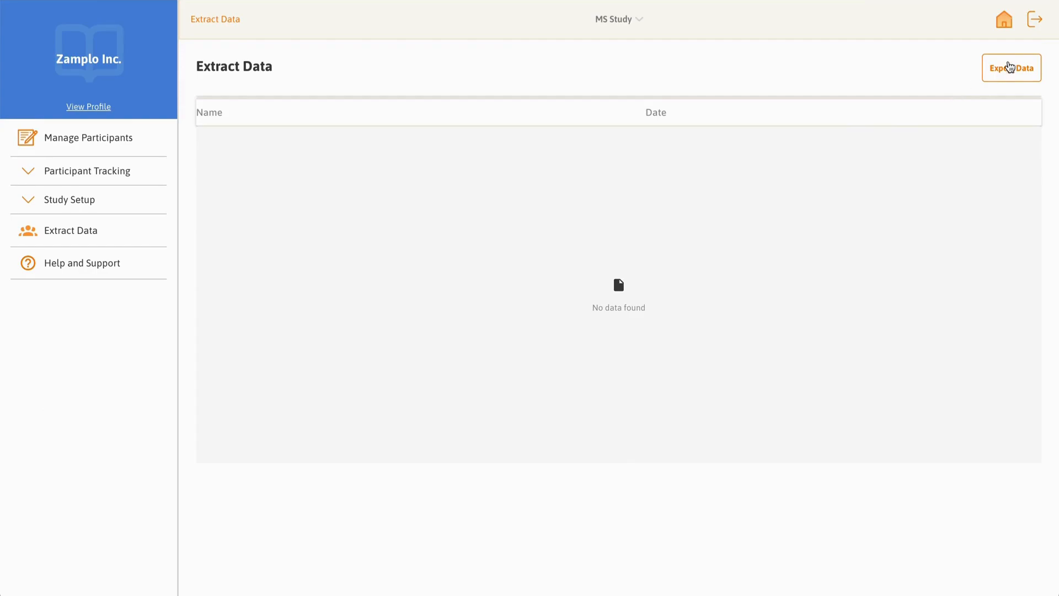
- Open the Export Data dialog, then reach the Zamplo Research tutorials in Help Center
{"action": "left_click", "coordinate": [1010, 68]}
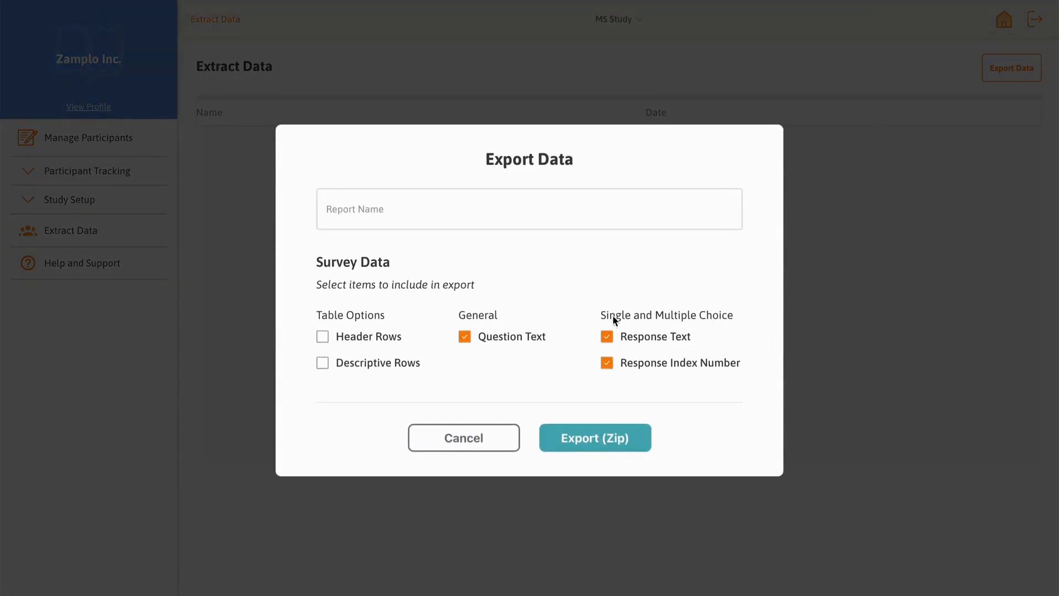
{"action": "left_click", "coordinate": [82, 263]}
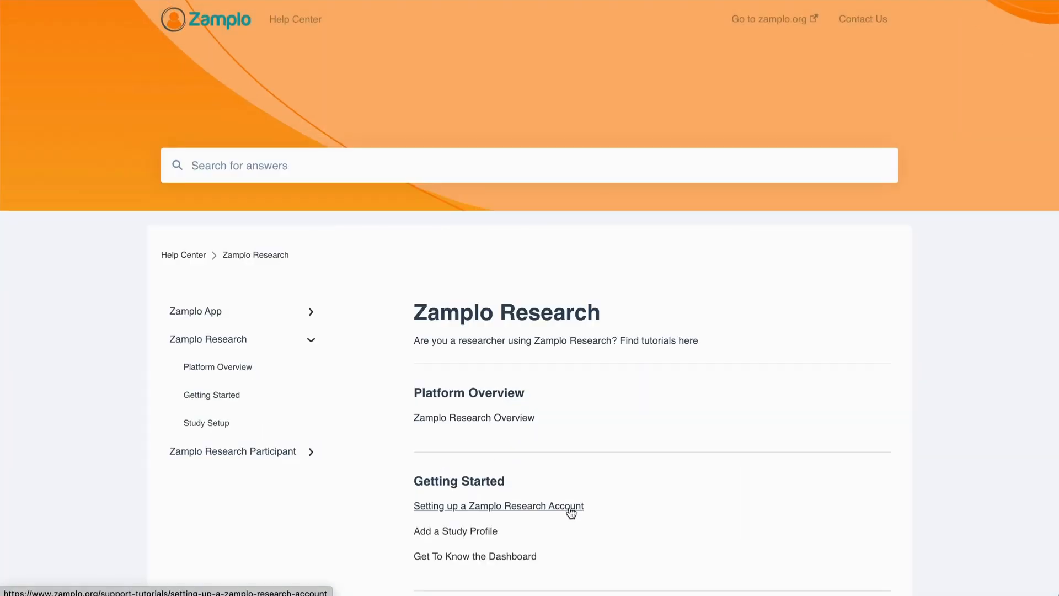
- Scroll down and open the 'Decide on Setup: Surveys vs. Routines' tutorial
{"action": "scroll", "scroll_direction": "down", "scroll_amount": 3}
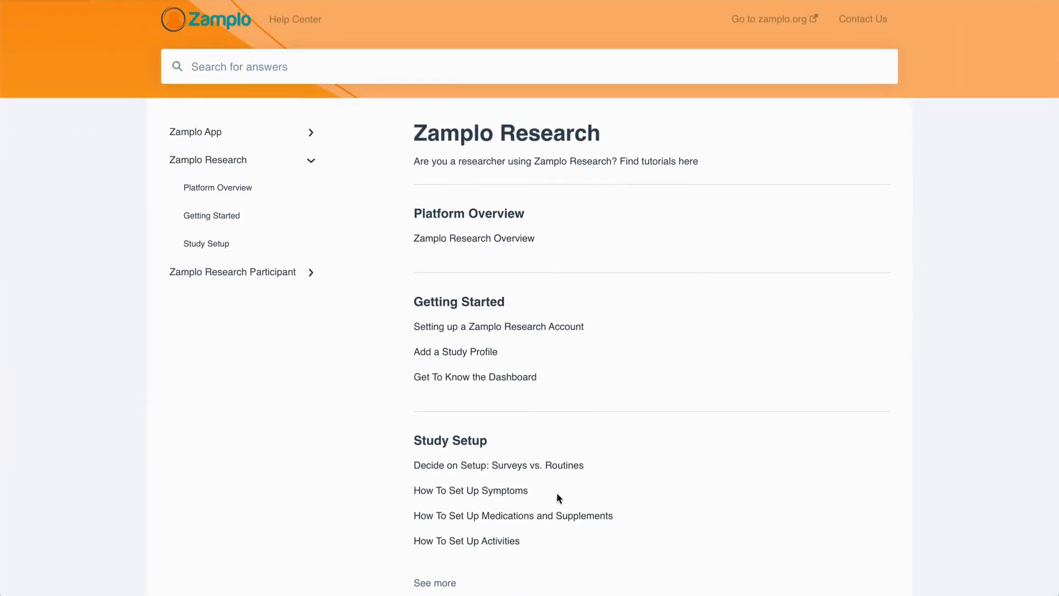
{"action": "left_click", "coordinate": [497, 464]}
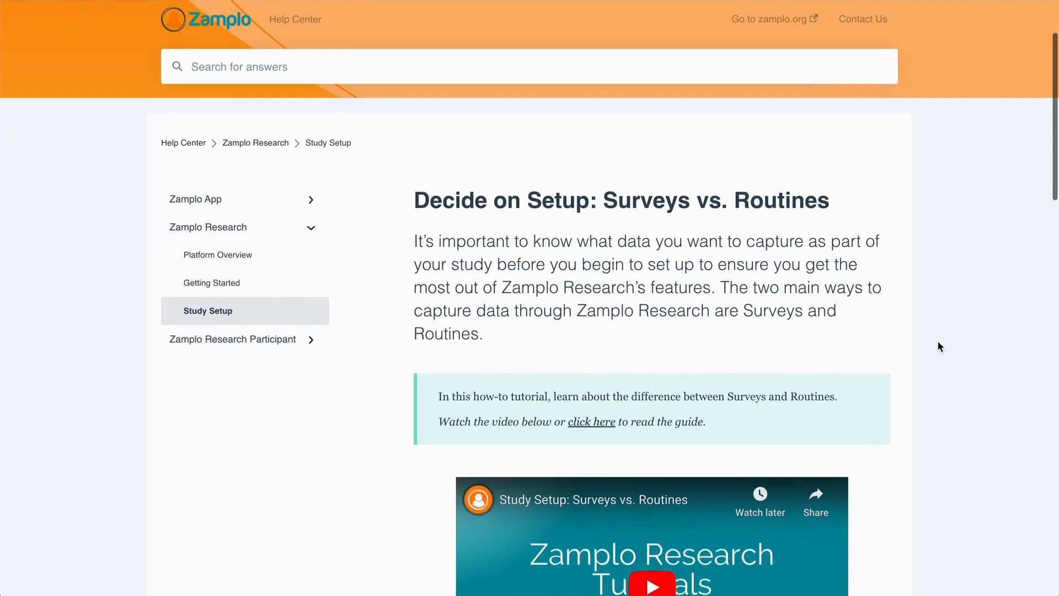